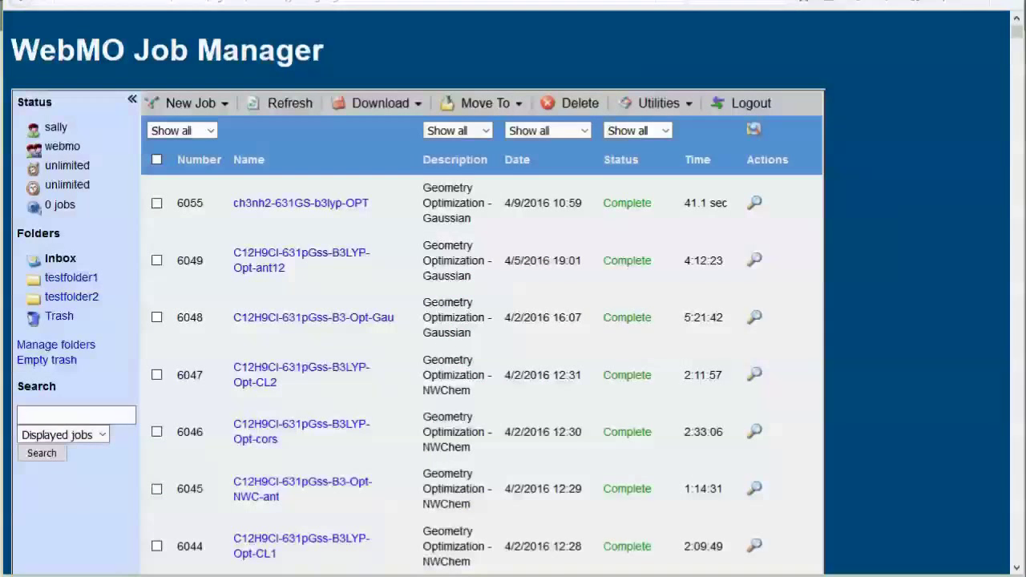
pyautogui.moveTo(275, 227)
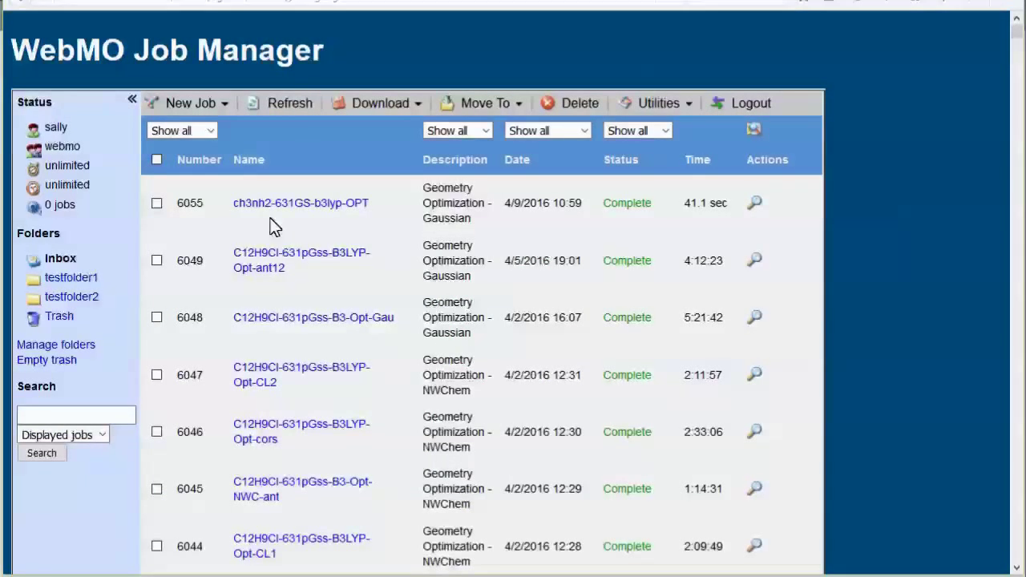
# Step: Open optimization job 6055 for methylamine to start a new job from its geometry
pyautogui.click(301, 203)
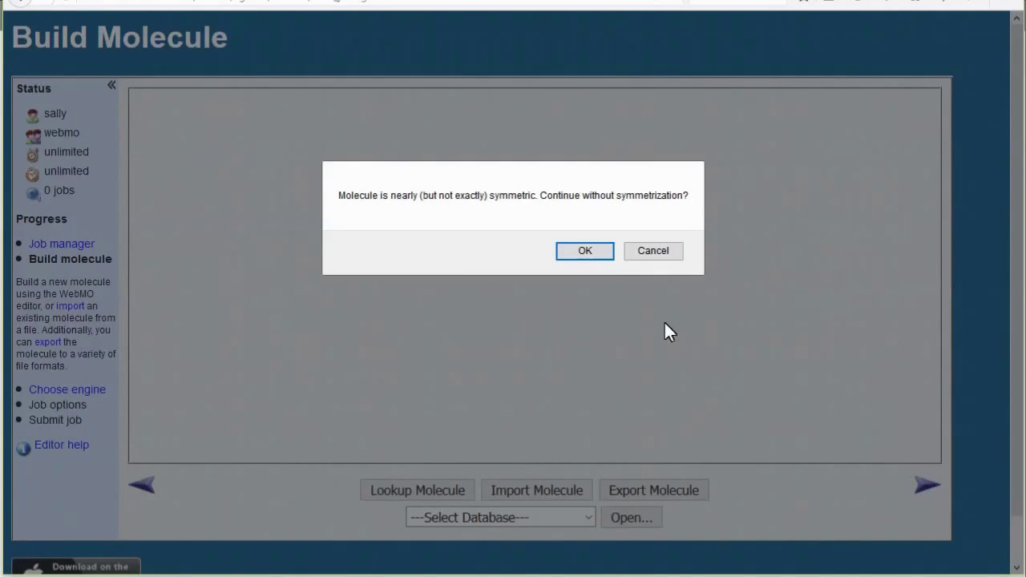
# Step: Skip symmetrization, choose Gaussian, rename the job with an nbo suffix, and select Natural Bond Orbitals
pyautogui.click(585, 250)
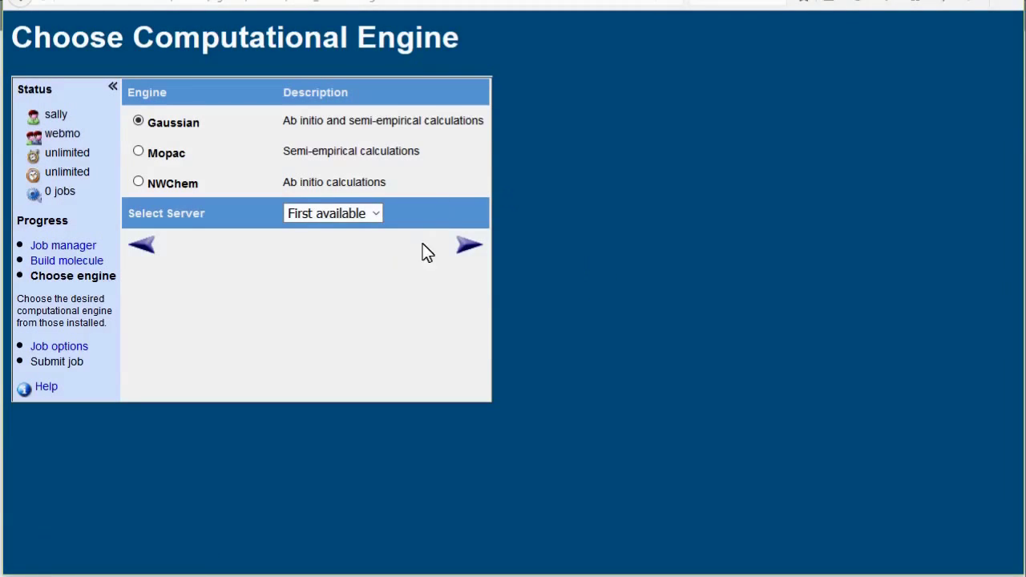
pyautogui.click(467, 246)
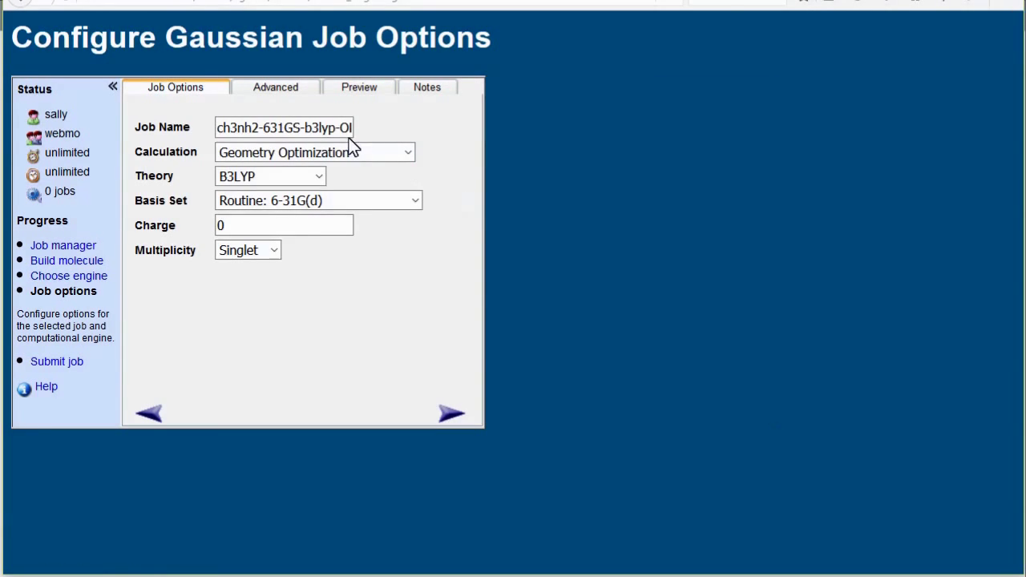
pyautogui.write('nbo')
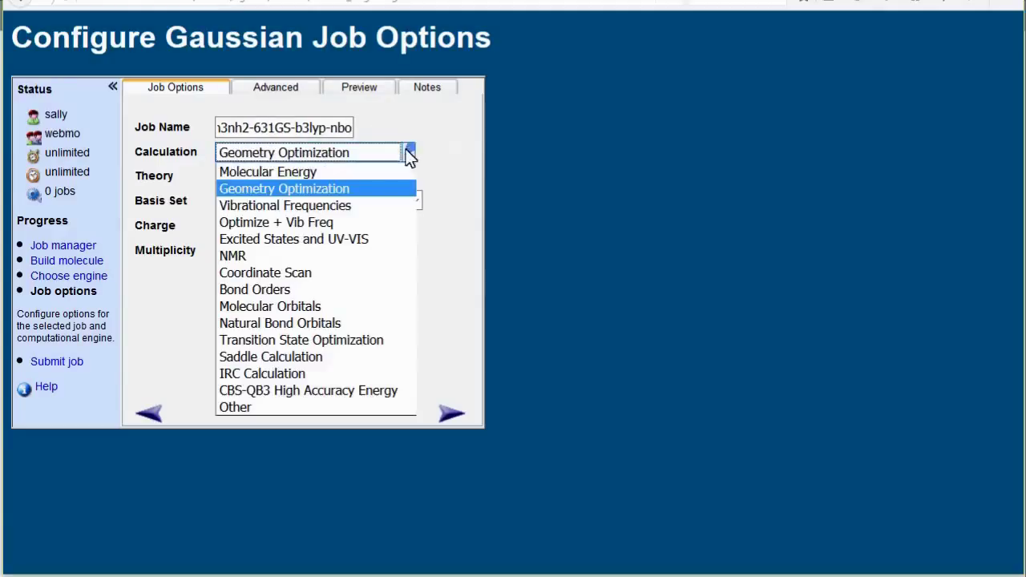
pyautogui.click(279, 323)
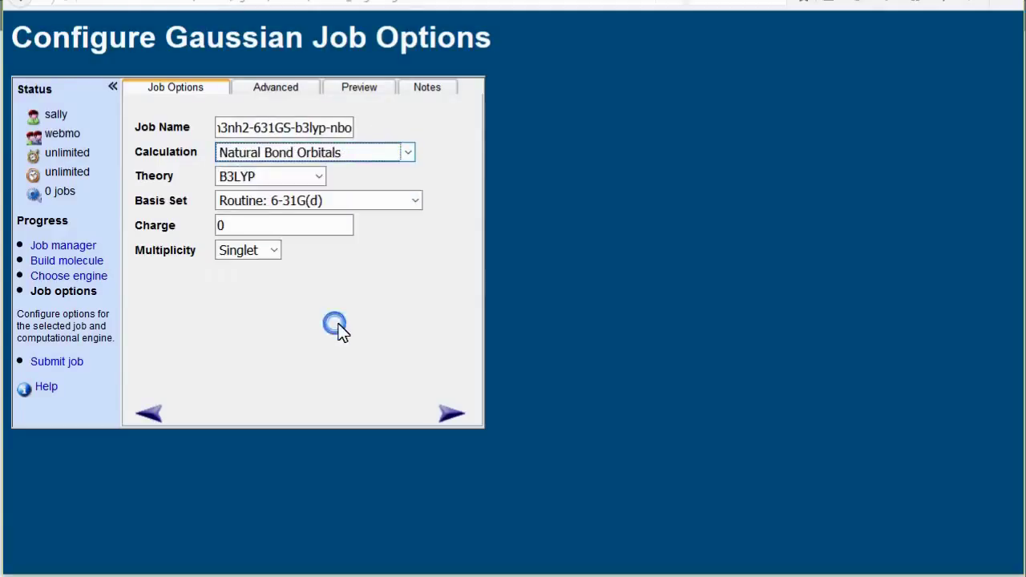
pyautogui.moveTo(447, 425)
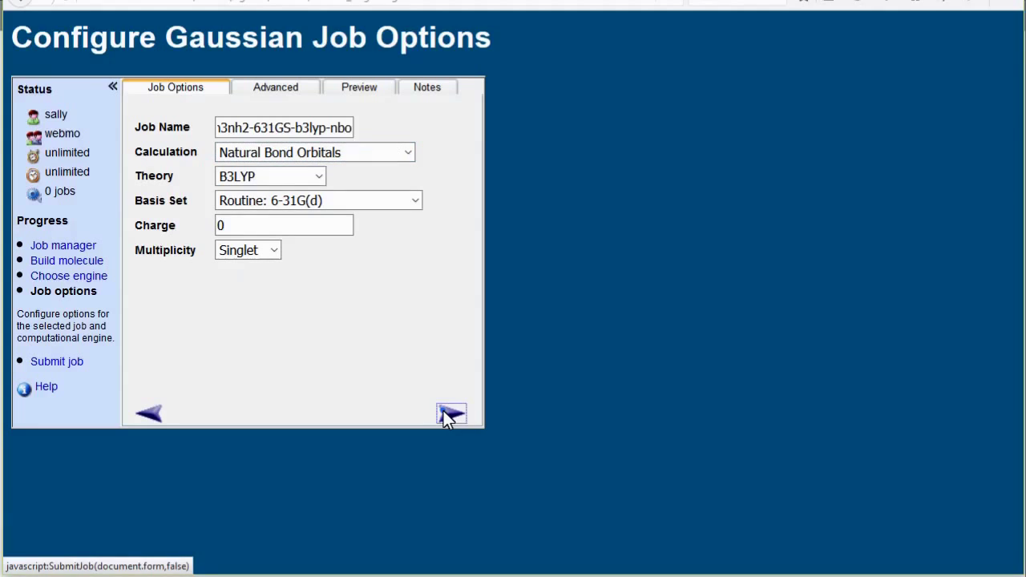
# Step: Submit the NBO job, refresh until job 6059 is Complete, and open its results
pyautogui.click(451, 415)
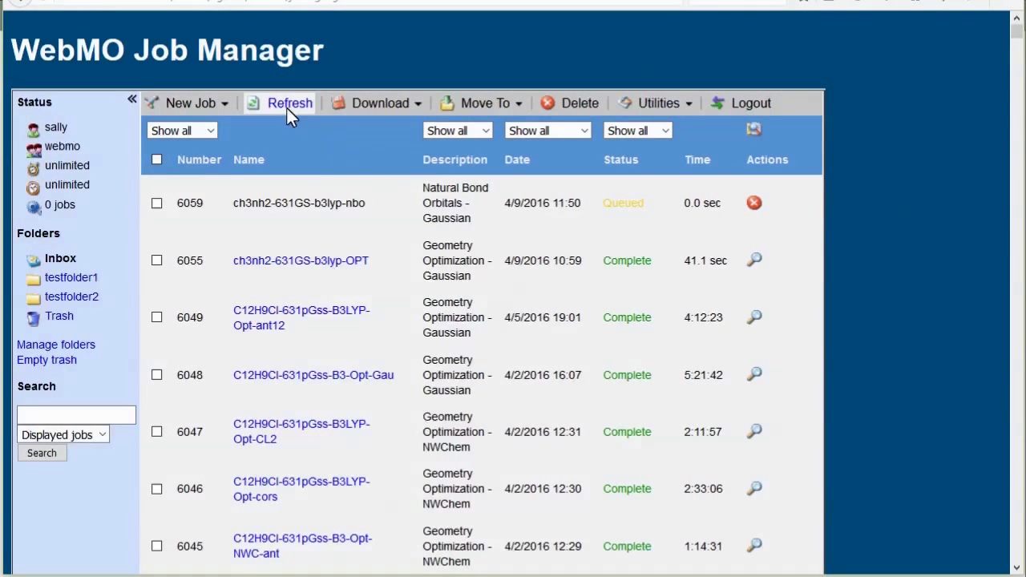
pyautogui.click(291, 102)
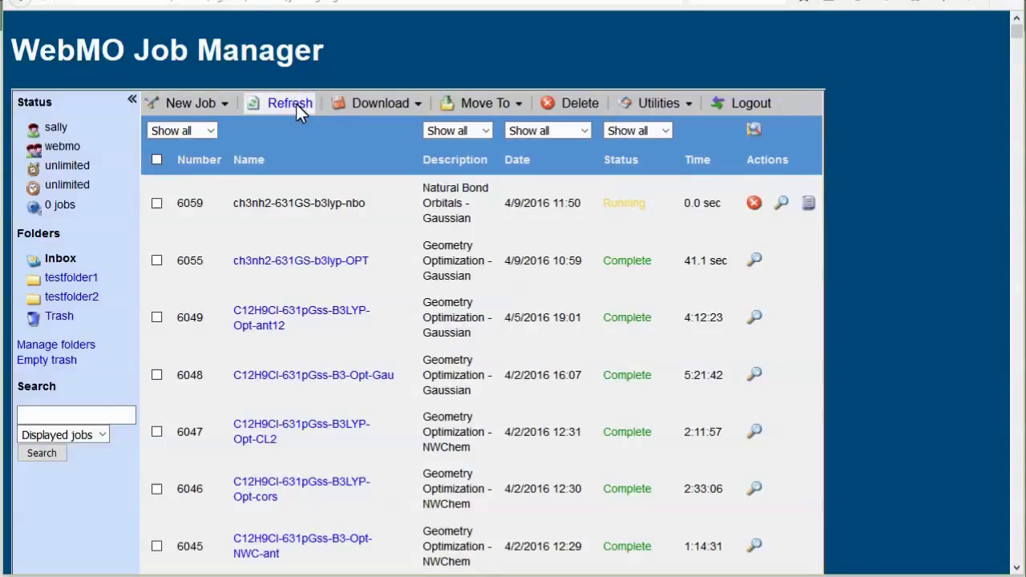
pyautogui.click(290, 103)
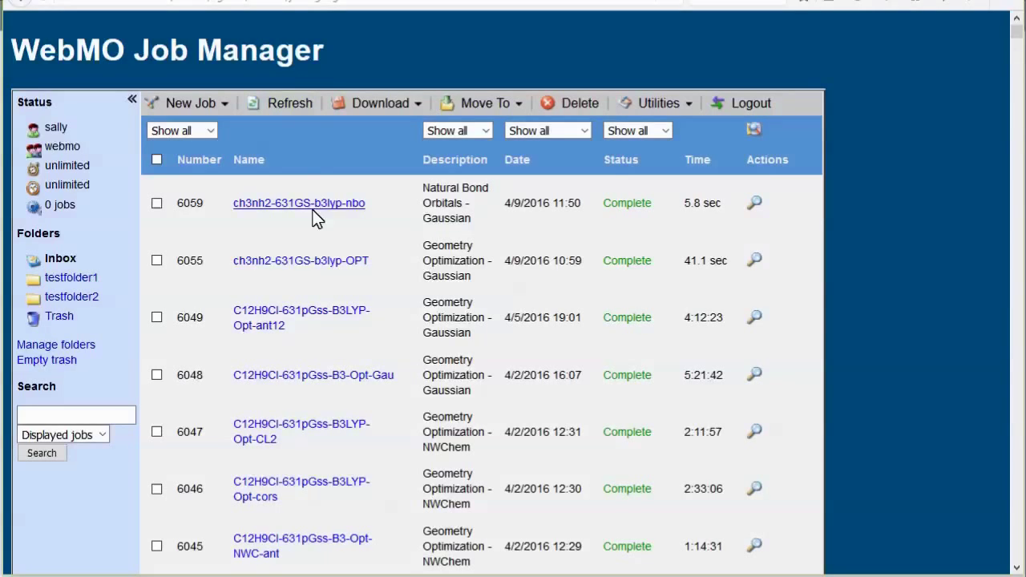
pyautogui.moveTo(316, 206)
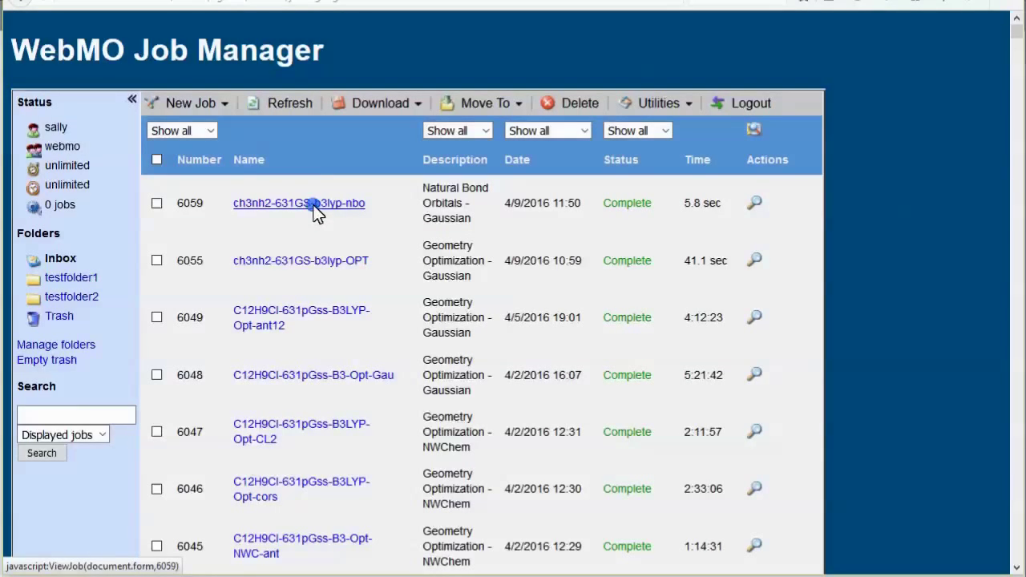
pyautogui.click(298, 203)
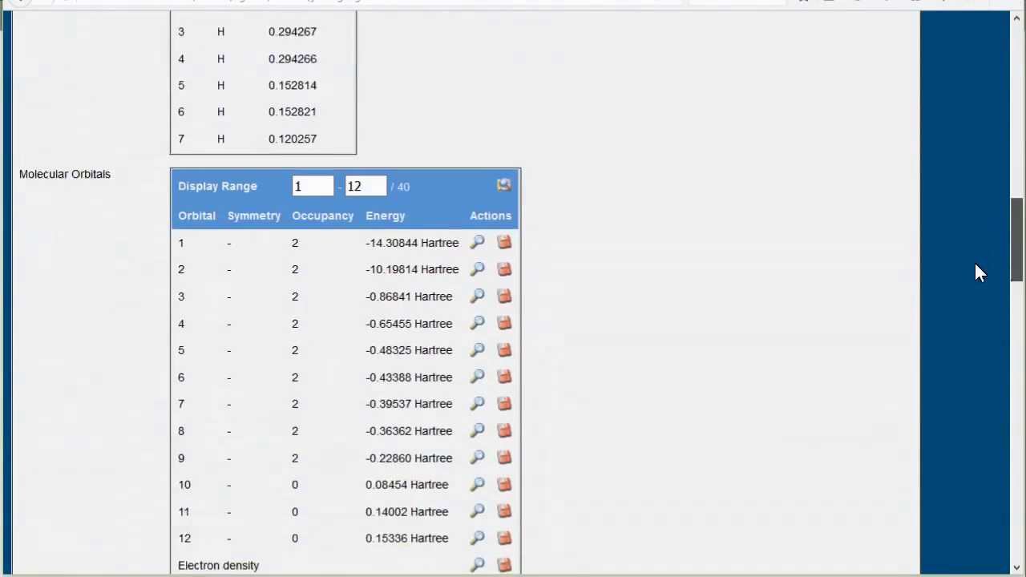
# Step: Review the results and display molecular orbital 9, the HOMO, as a 3D surface
pyautogui.scroll(-3)
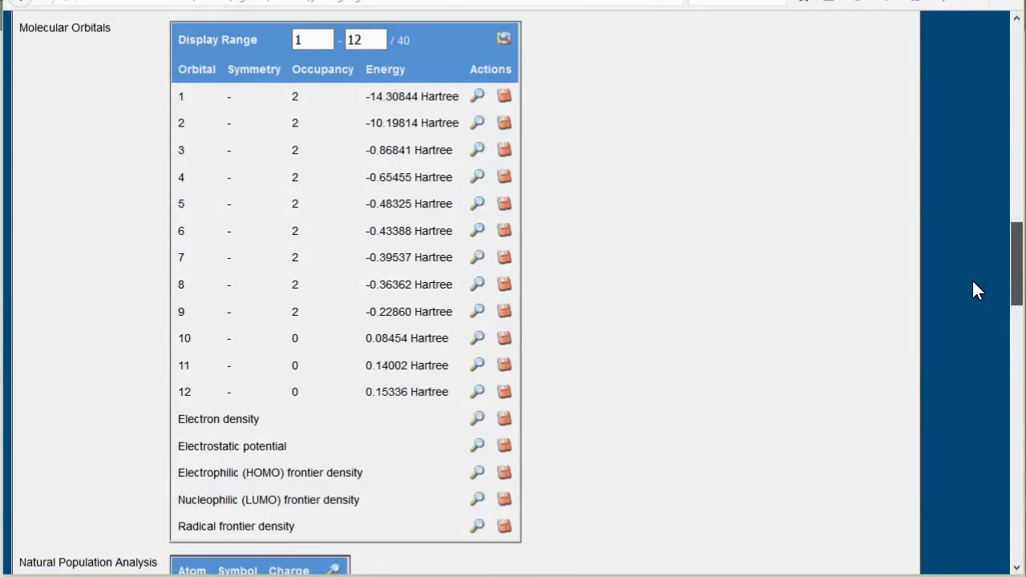
pyautogui.scroll(-3)
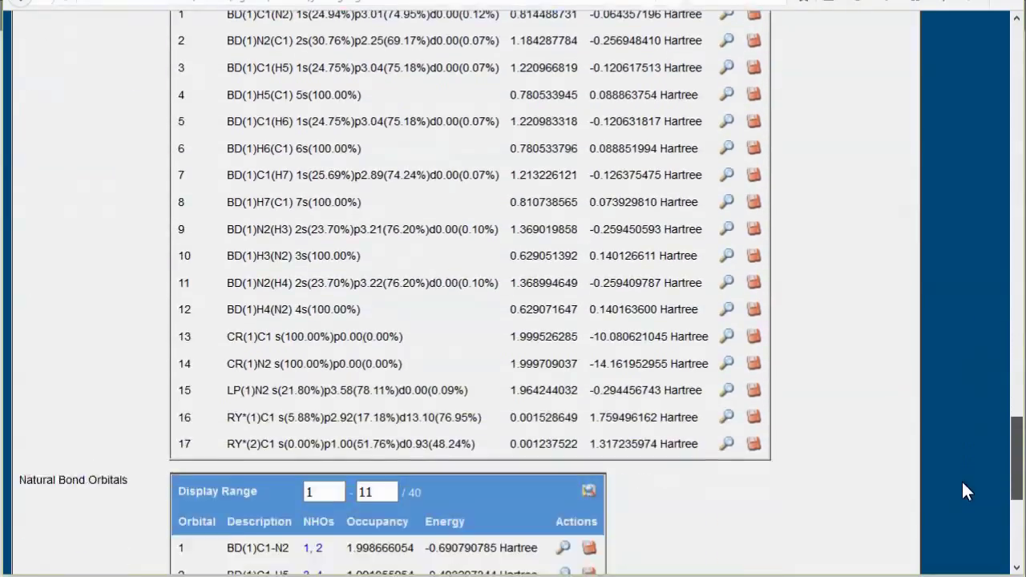
pyautogui.scroll(3)
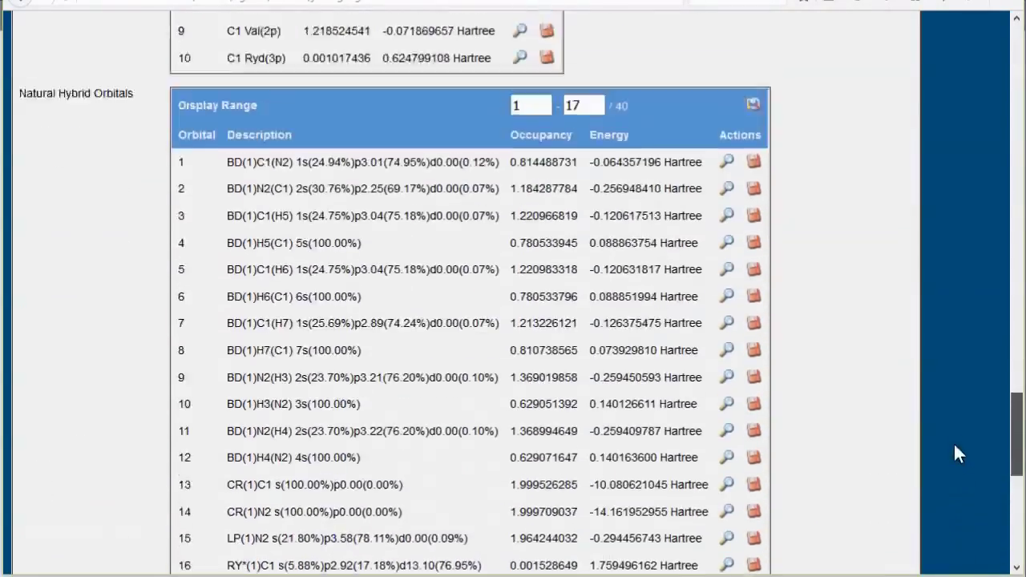
pyautogui.scroll(-3)
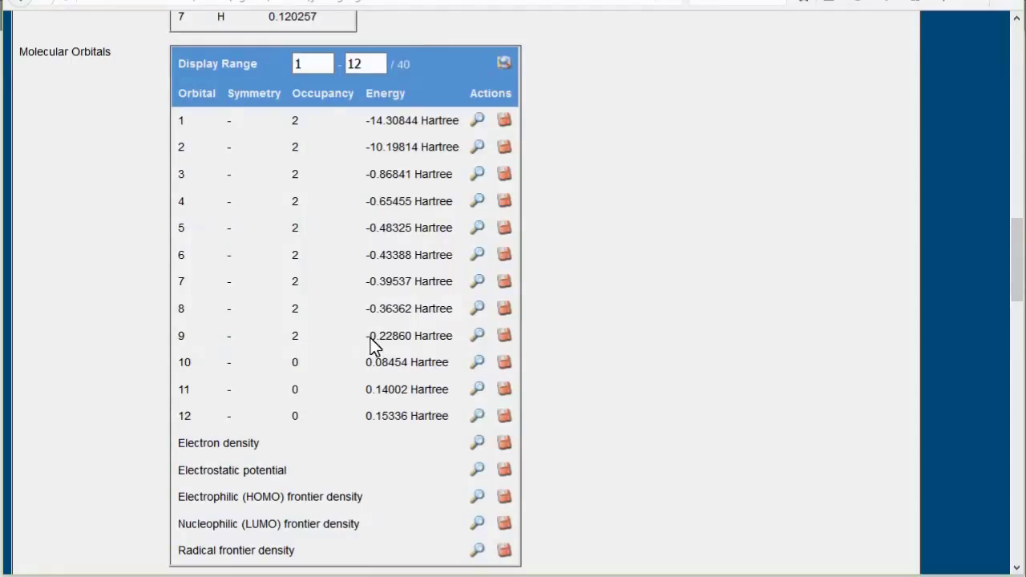
pyautogui.moveTo(477, 336)
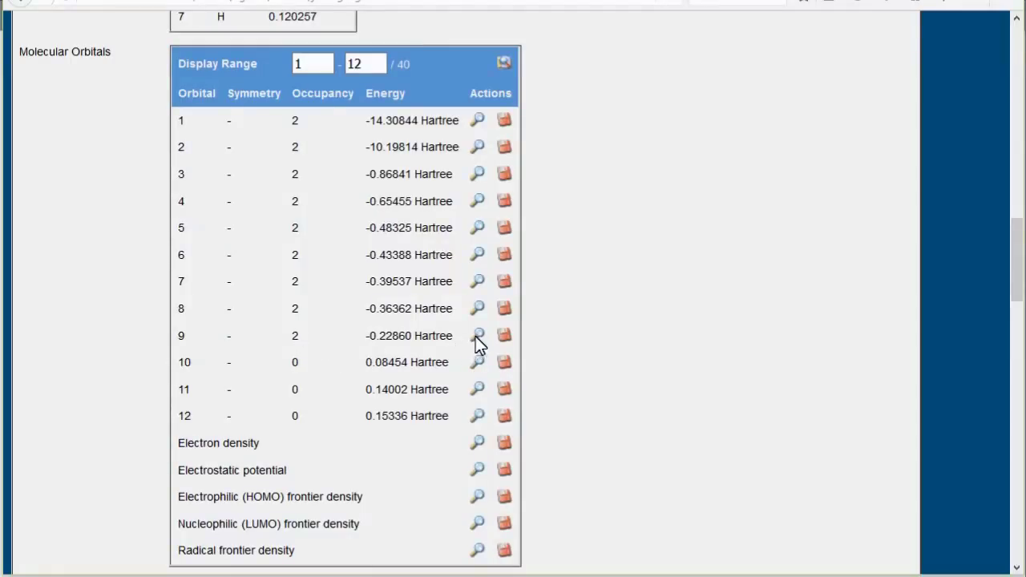
pyautogui.click(478, 335)
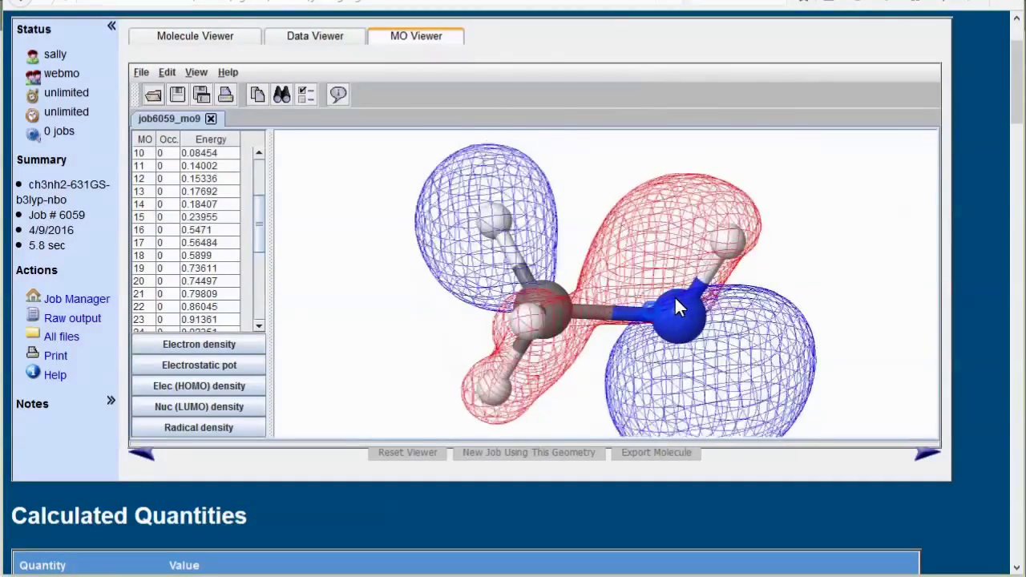
# Step: Rotate the molecule to inspect the red and blue HOMO mesh lobes from several sides
pyautogui.moveTo(677, 309); pyautogui.dragTo(665, 333)
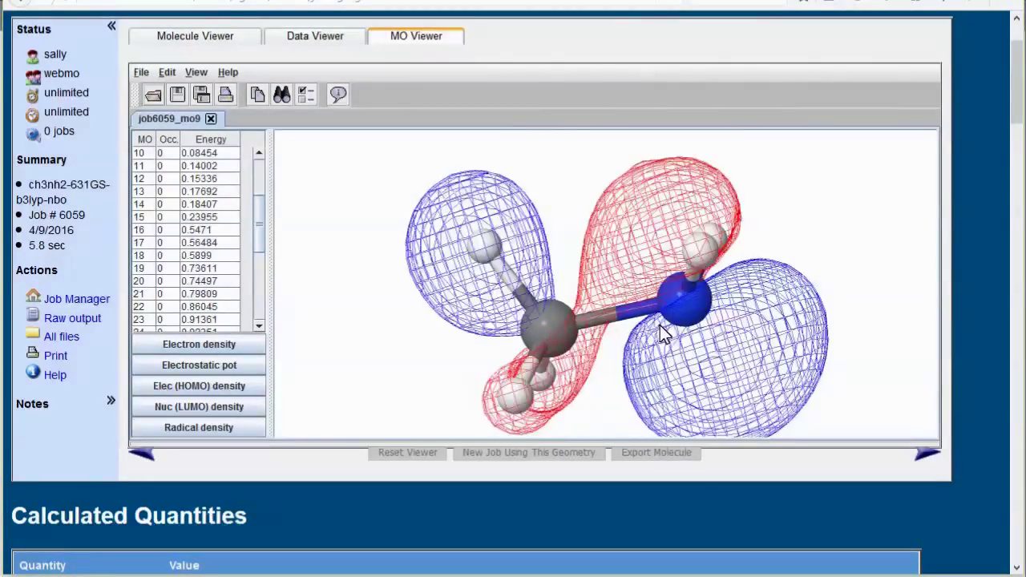
pyautogui.moveTo(666, 333); pyautogui.dragTo(649, 337)
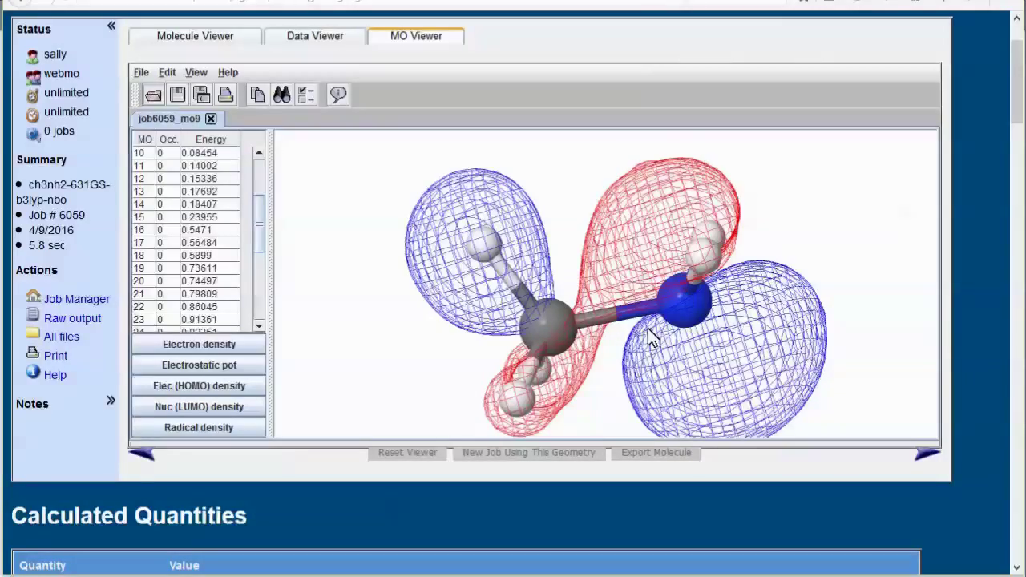
pyautogui.moveTo(653, 337); pyautogui.dragTo(641, 337)
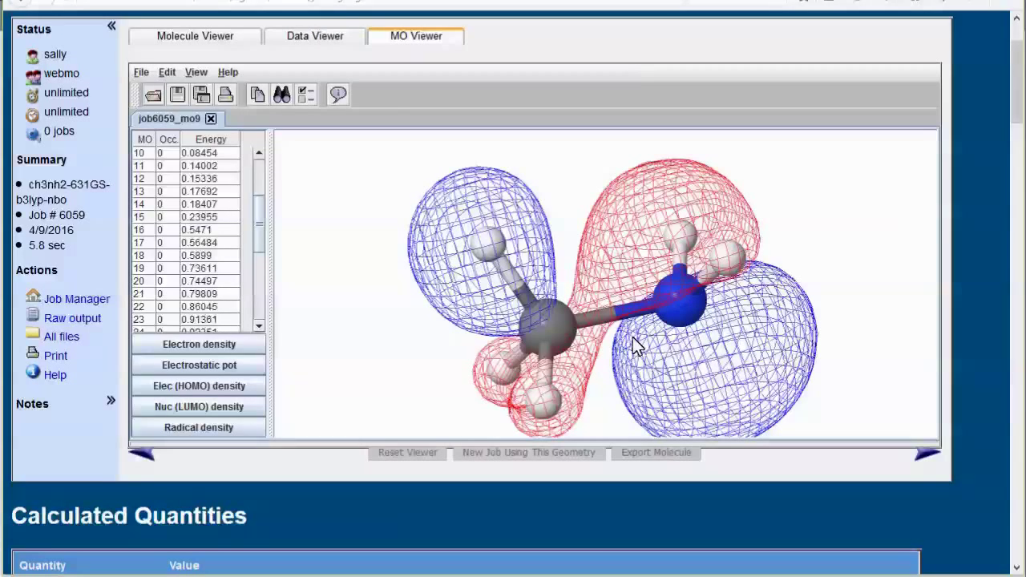
pyautogui.moveTo(638, 346); pyautogui.dragTo(717, 305)
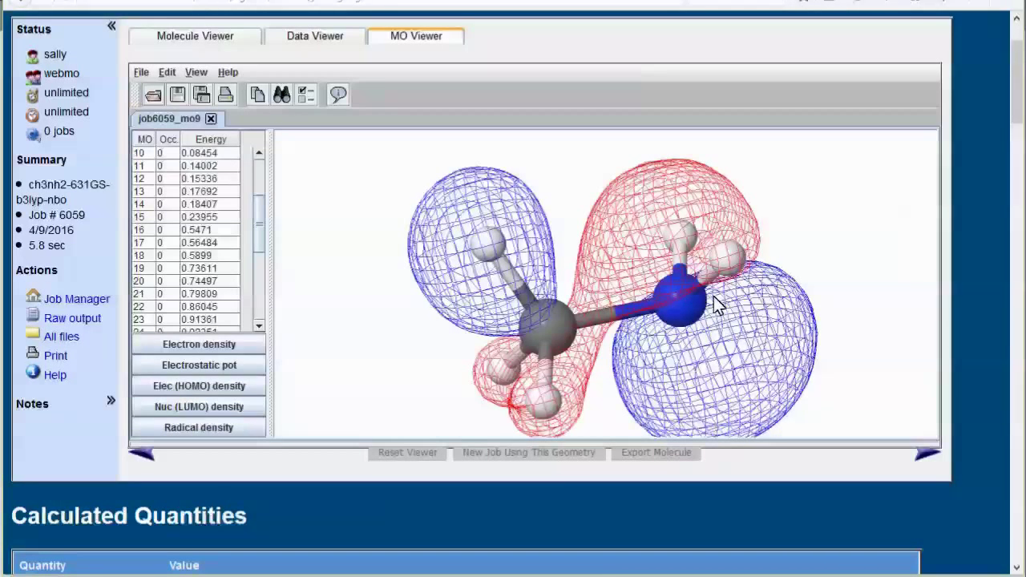
pyautogui.moveTo(717, 305); pyautogui.dragTo(594, 341)
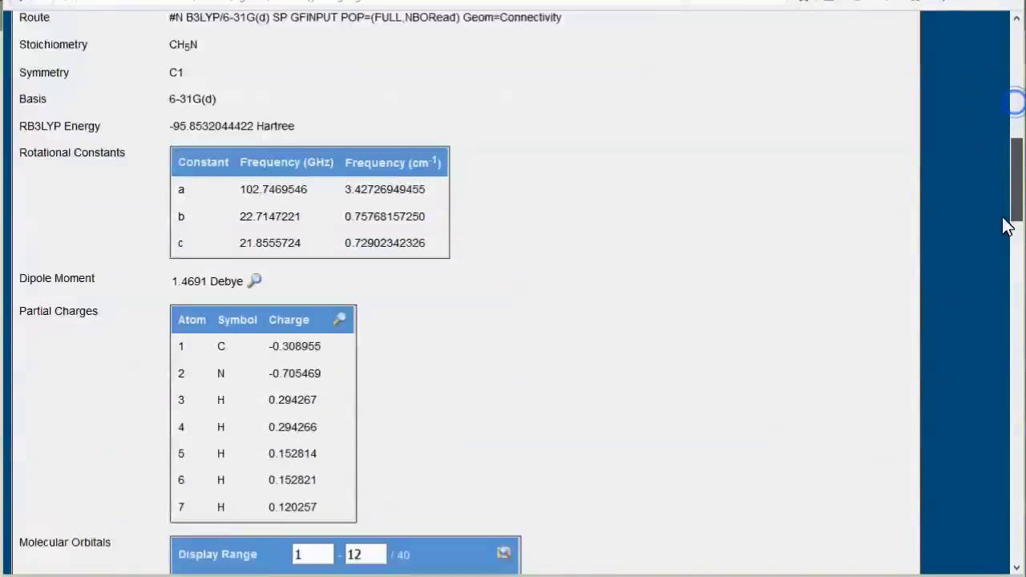
# Step: Scroll down to the Natural Bond Orbitals table listing orbitals 1–11
pyautogui.scroll(-3)
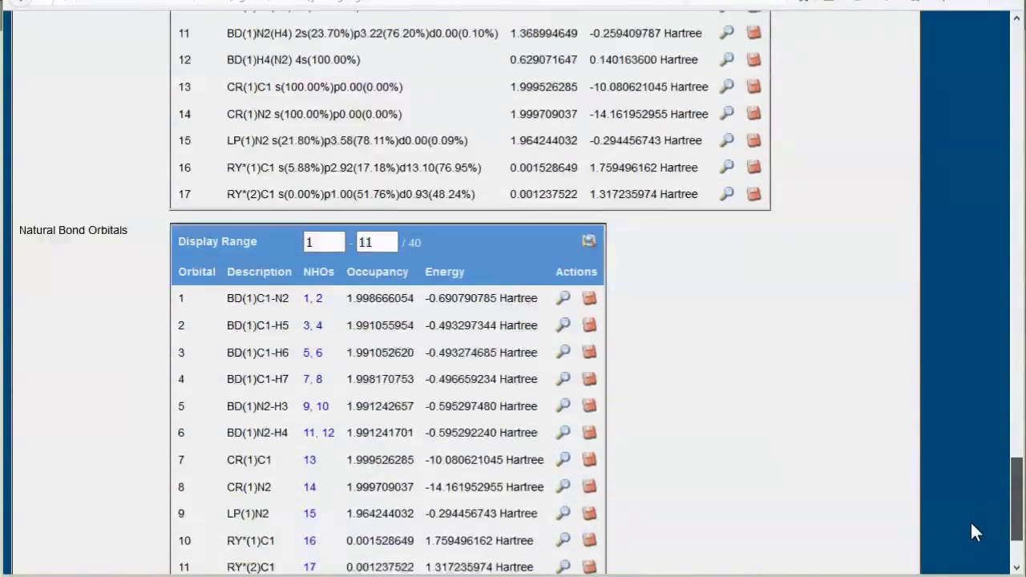
pyautogui.scroll(-3)
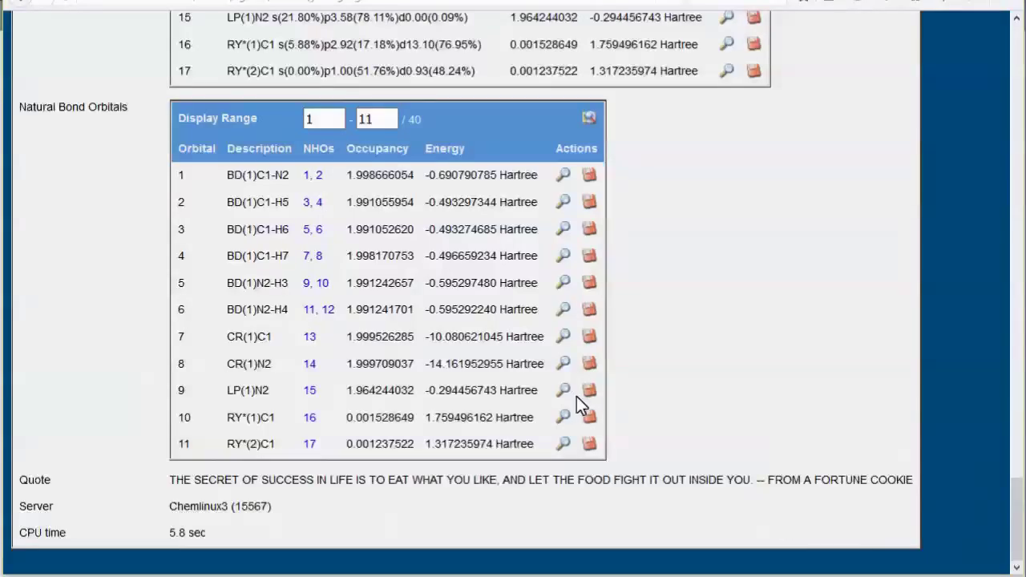
pyautogui.moveTo(563, 390)
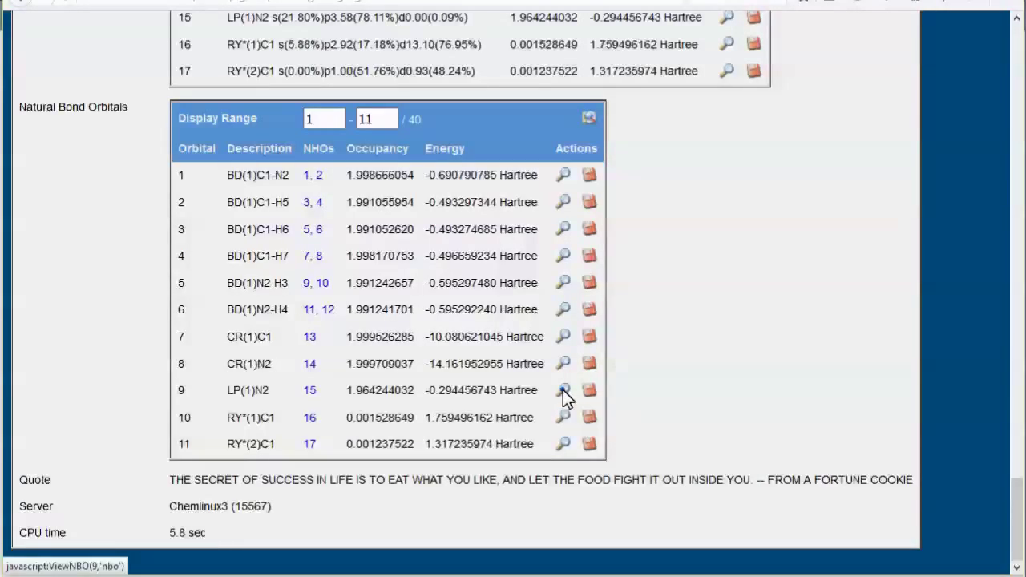
# Step: Display the LP(1)N2 lone-pair NBO as a 3D mesh, rotate it, then return to the table
pyautogui.click(562, 390)
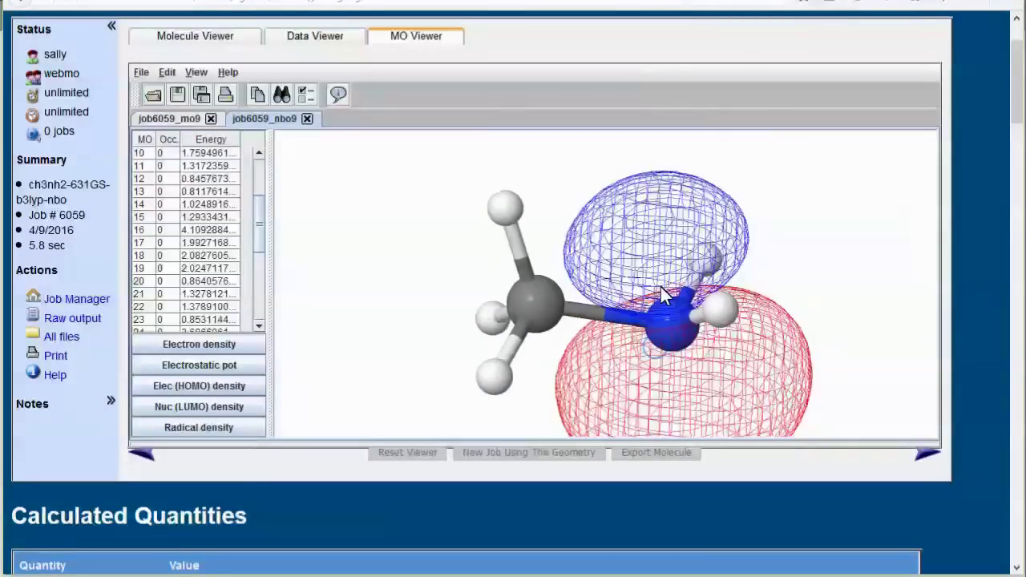
pyautogui.moveTo(666, 296); pyautogui.dragTo(665, 313)
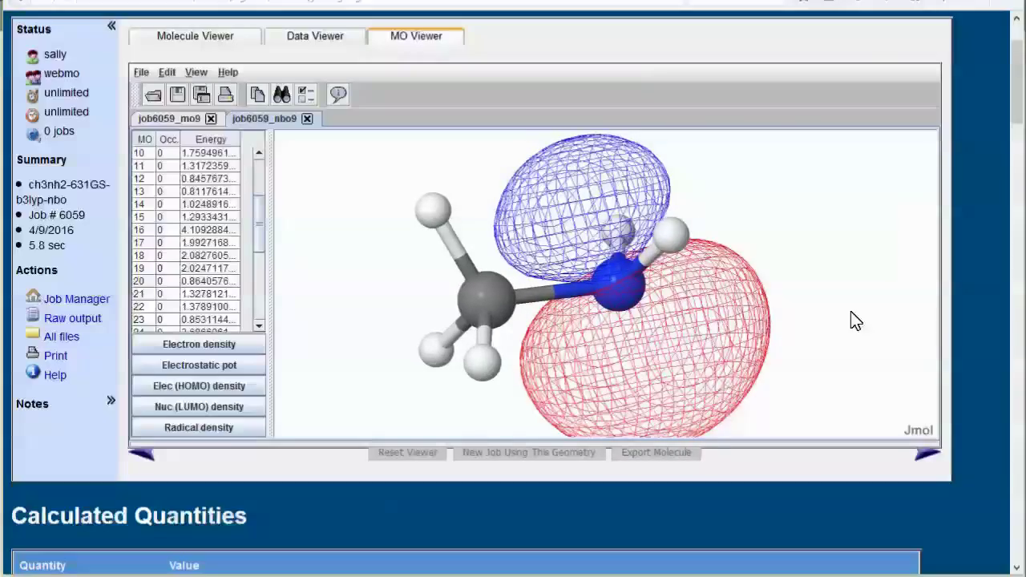
pyautogui.scroll(-3)
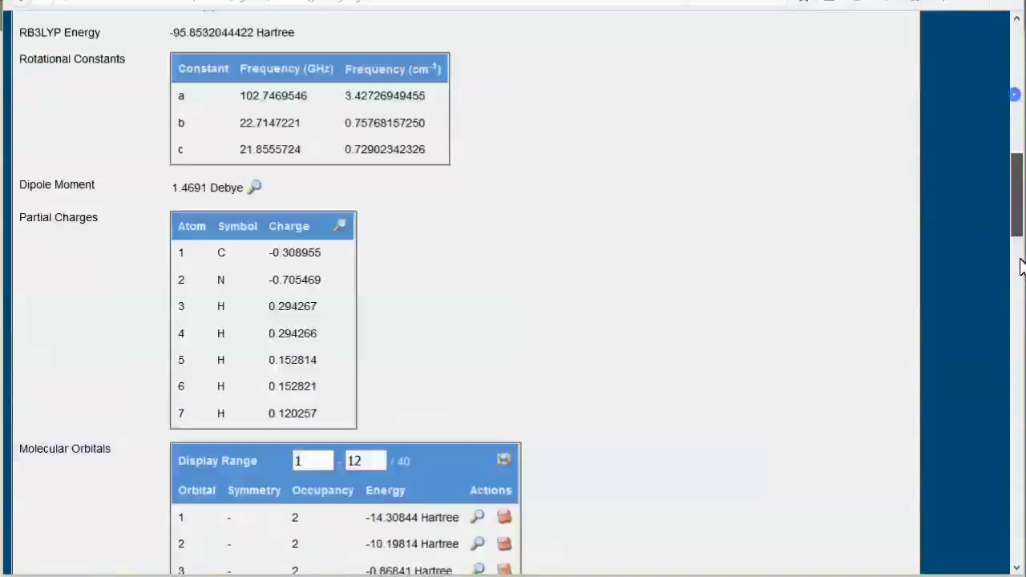
pyautogui.scroll(-3)
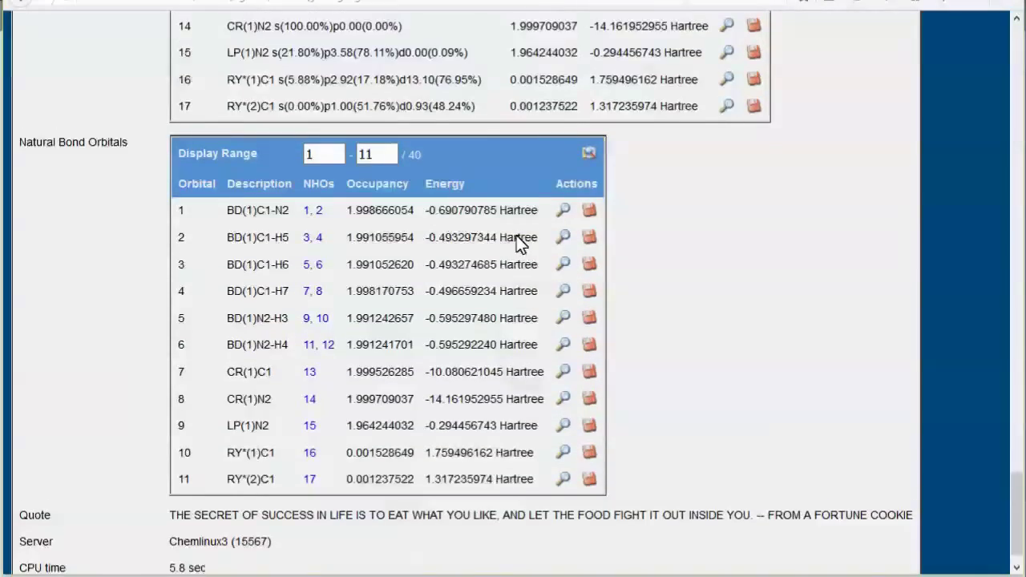